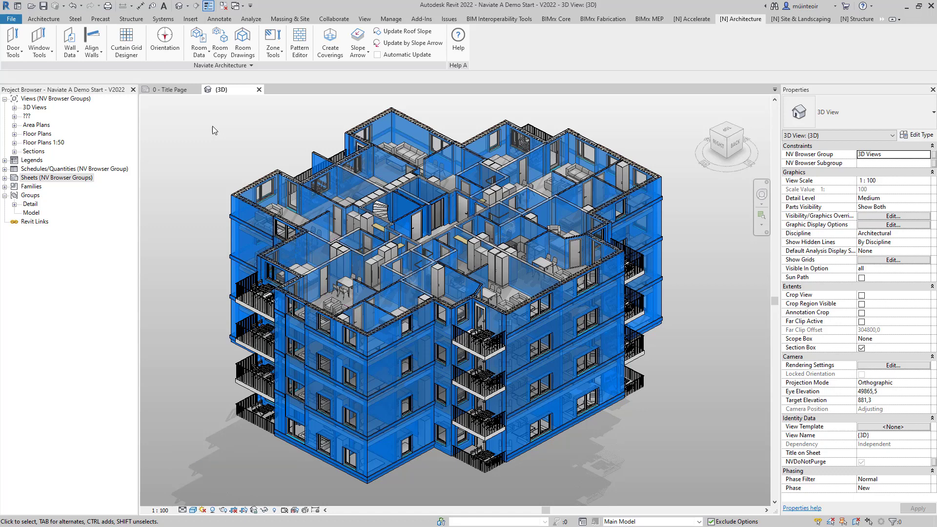
pyautogui.moveTo(15, 53)
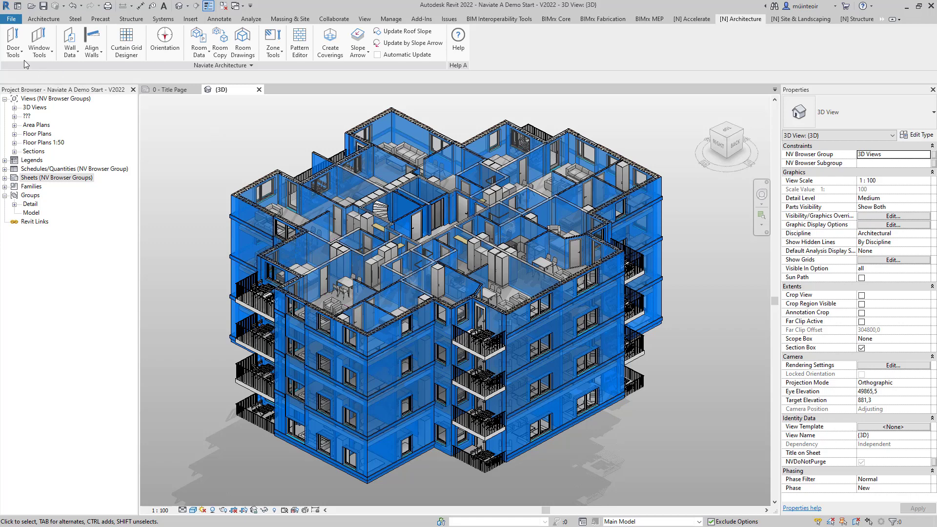
# Step: Show the Naviate Door Tools dropdown on the Architecture tab
pyautogui.click(13, 42)
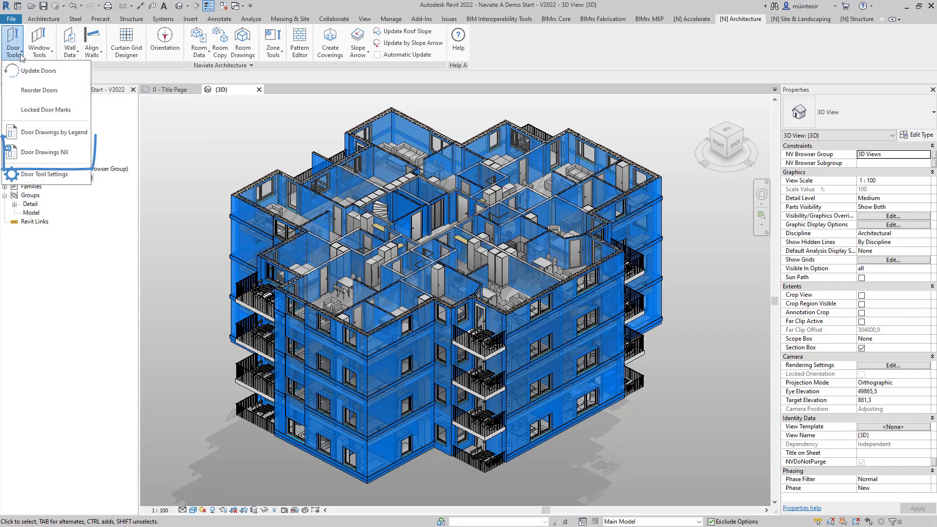
pyautogui.moveTo(47, 152)
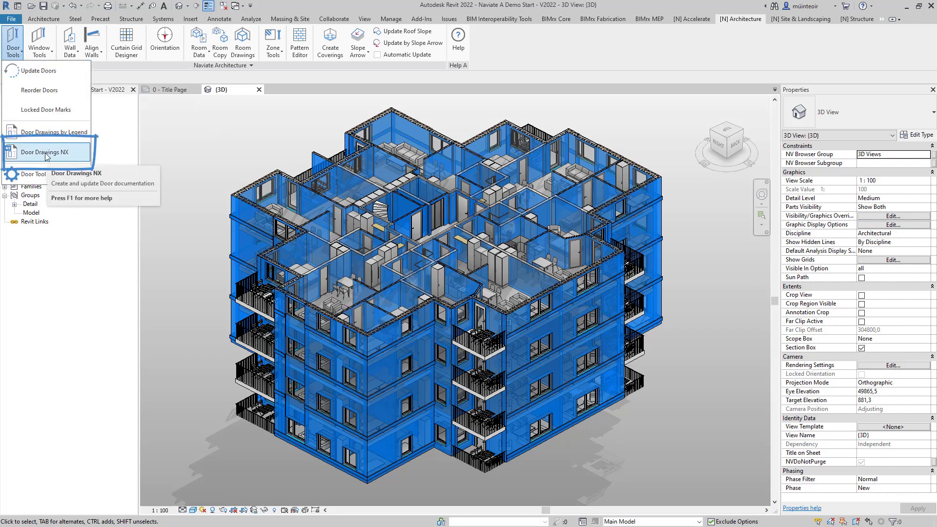
# Step: Launch Door Drawings NX with all project door types selected
pyautogui.click(51, 152)
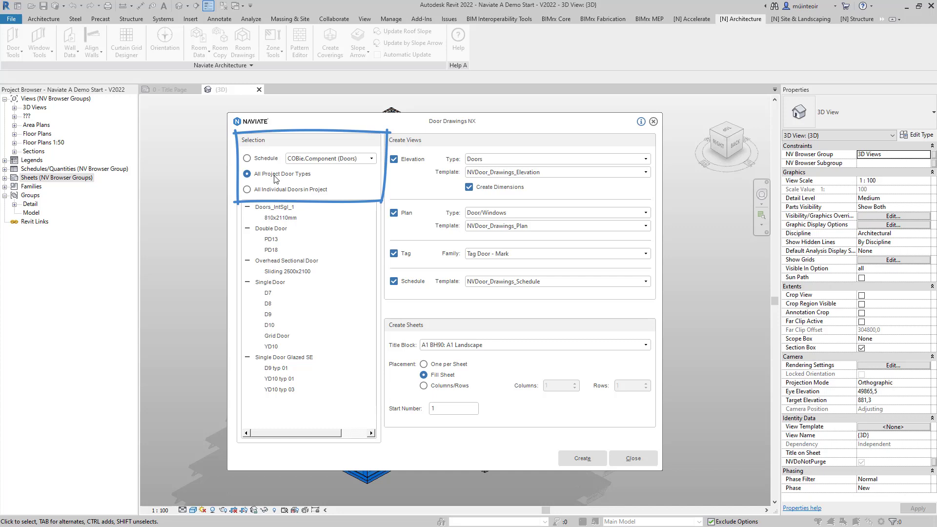
pyautogui.moveTo(274, 190)
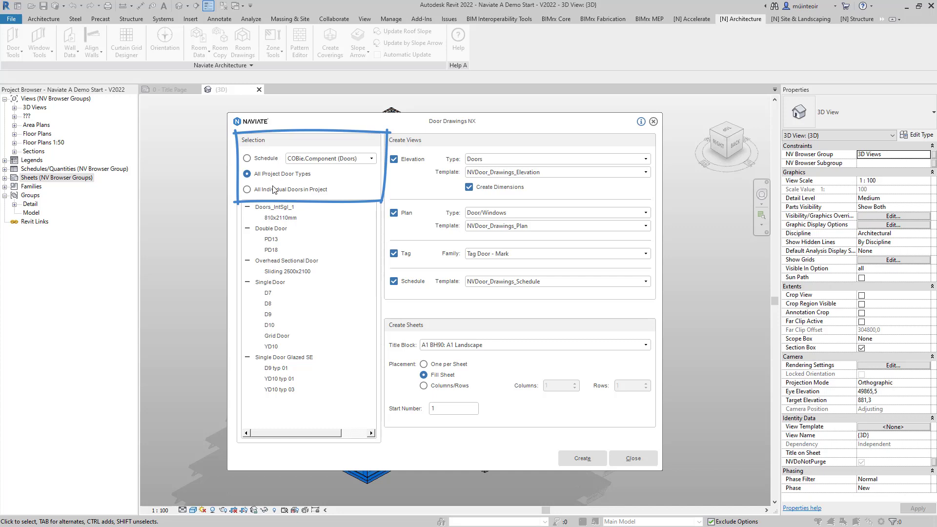
pyautogui.moveTo(273, 194)
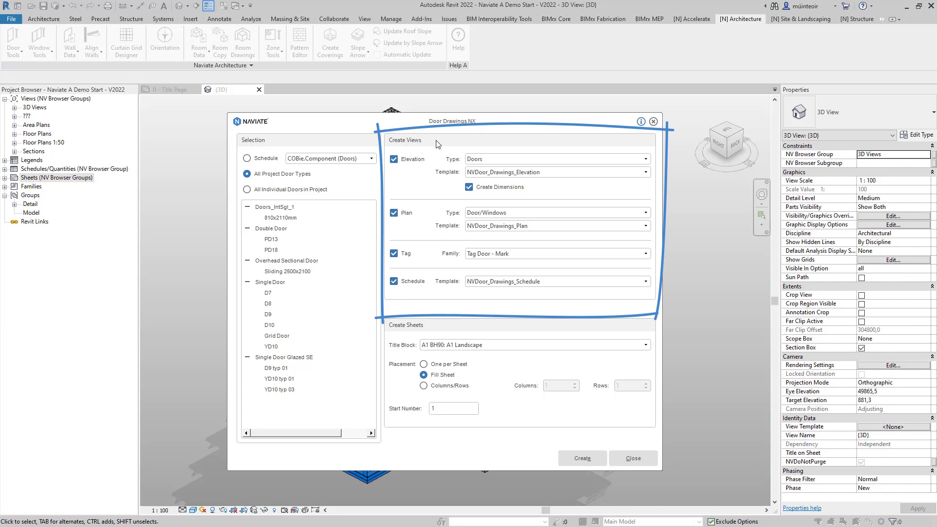
pyautogui.moveTo(413, 164)
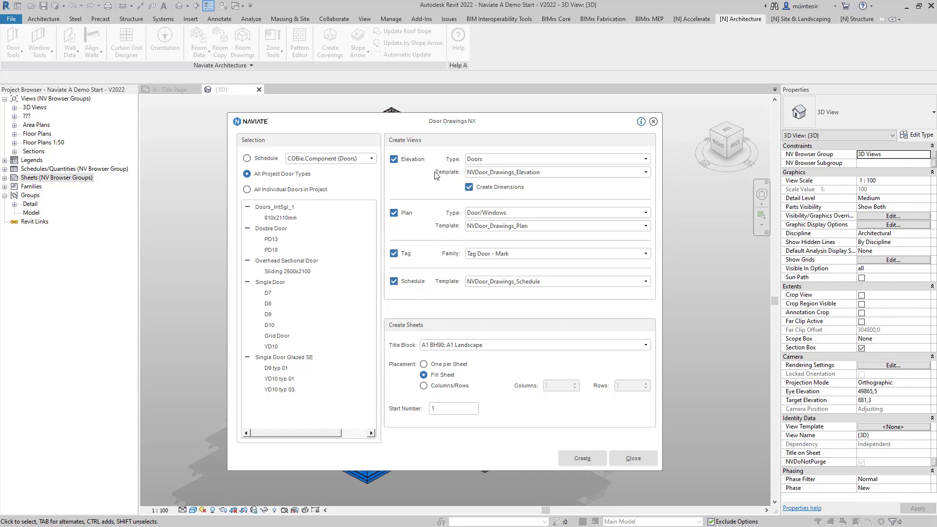
pyautogui.moveTo(435, 175)
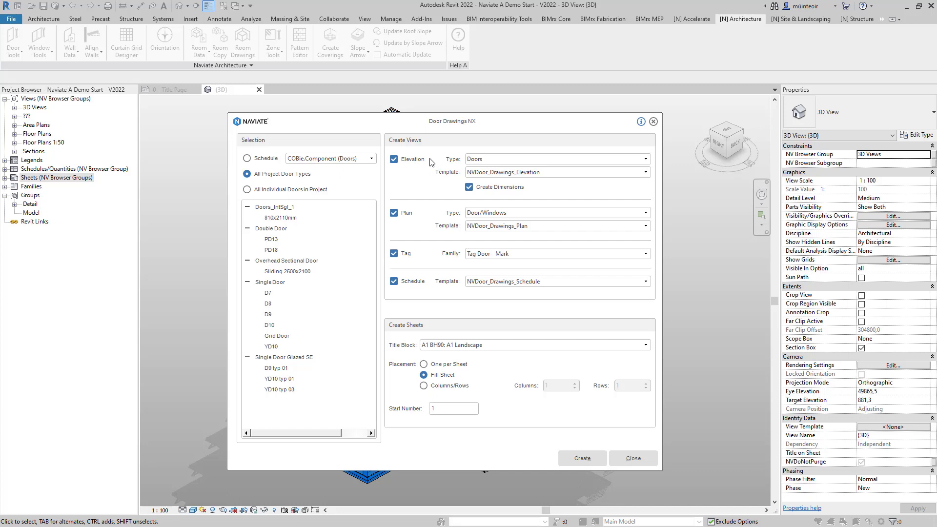
pyautogui.moveTo(413, 331)
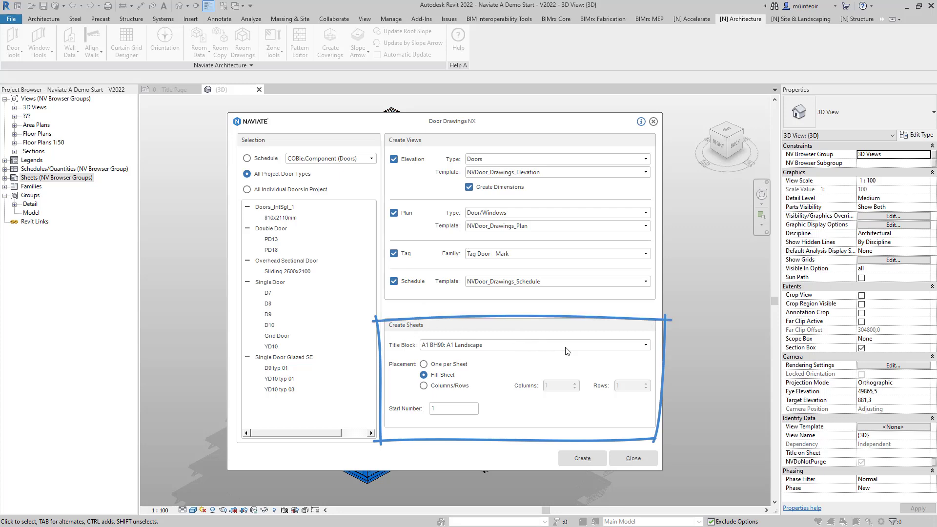
pyautogui.click(644, 345)
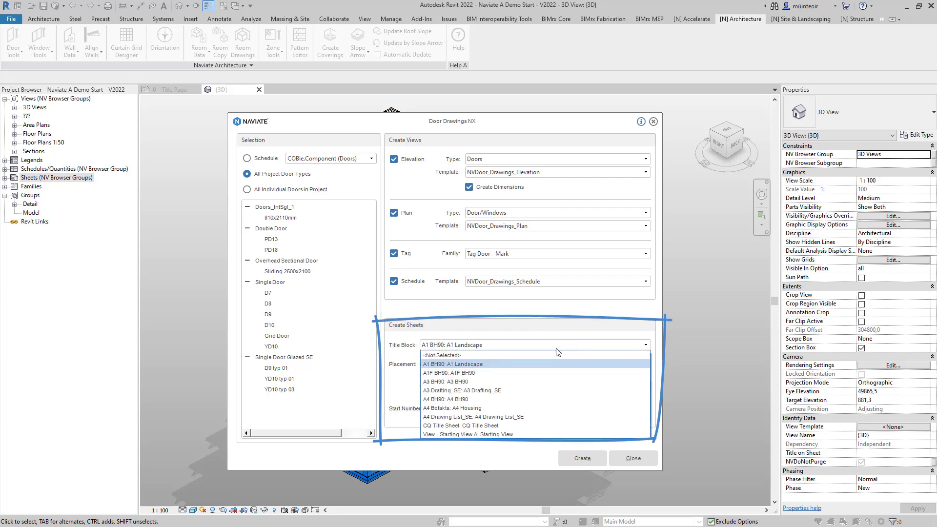
pyautogui.click(453, 364)
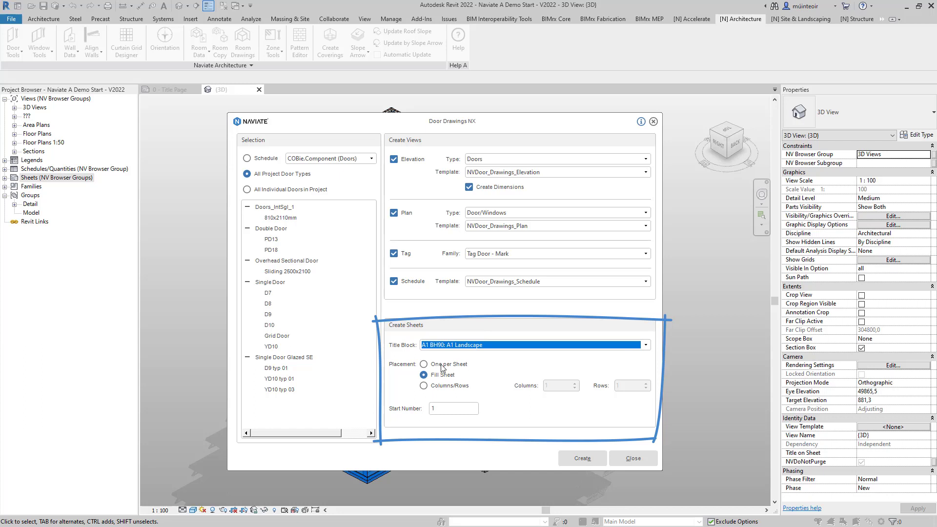
pyautogui.click(425, 365)
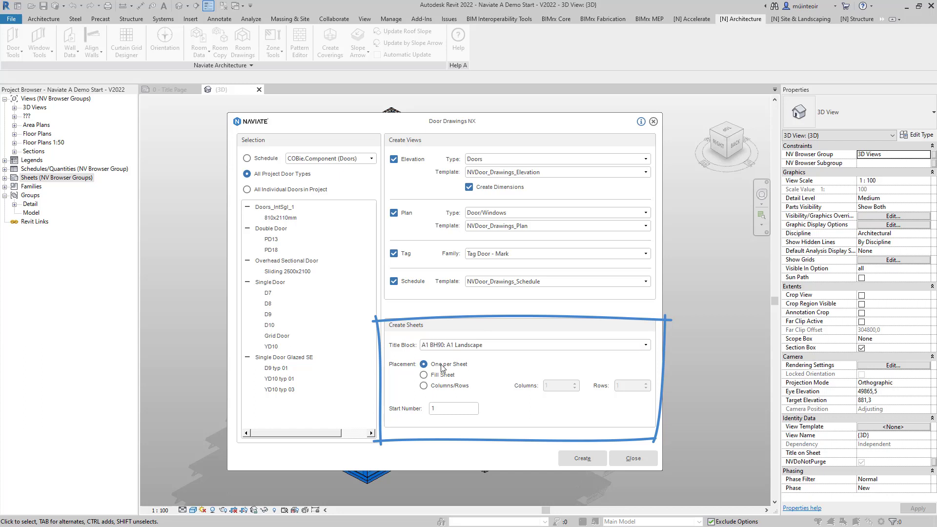
pyautogui.click(425, 386)
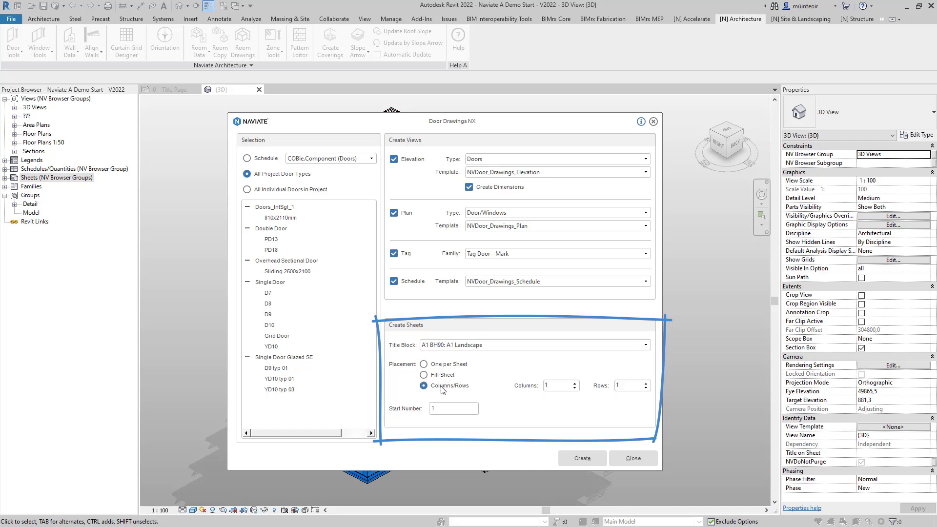
pyautogui.moveTo(441, 377)
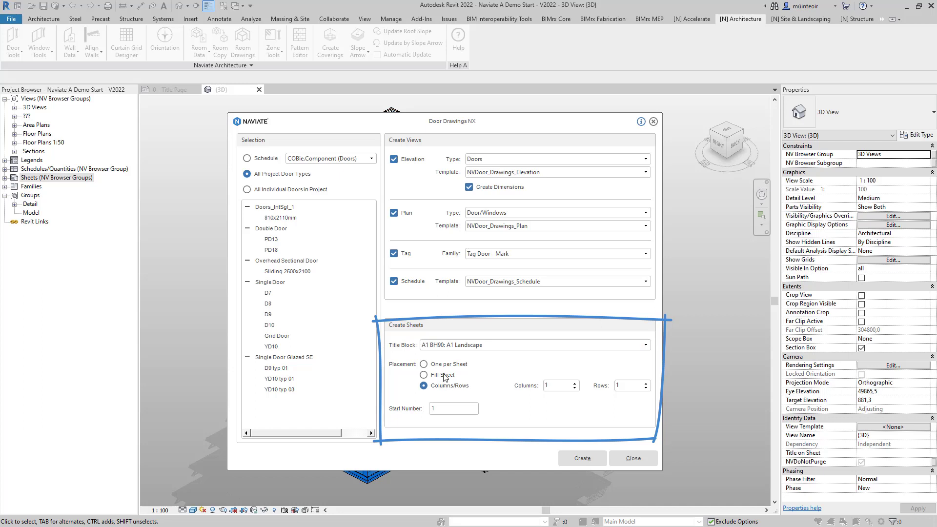
pyautogui.click(424, 375)
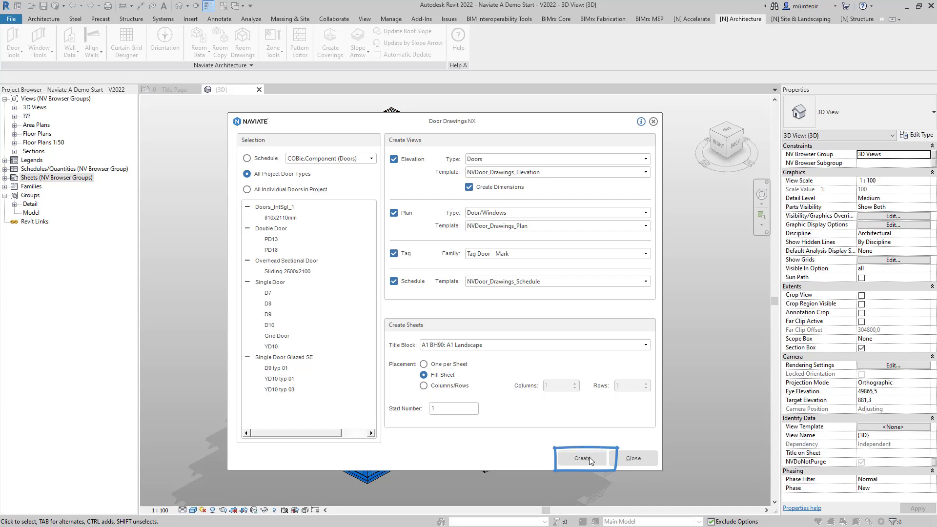
pyautogui.click(584, 459)
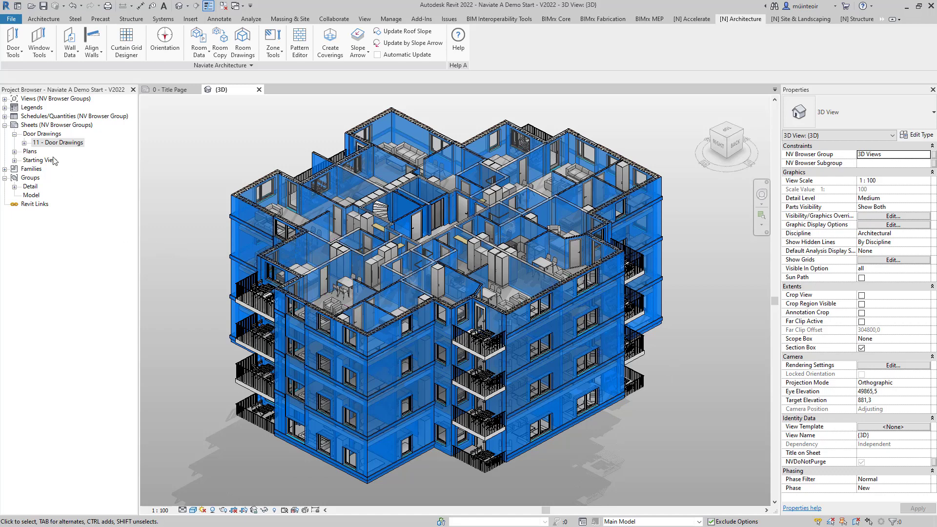
# Step: Open sheet '11 - Door Drawings' from the Project Browser
pyautogui.doubleClick(62, 142)
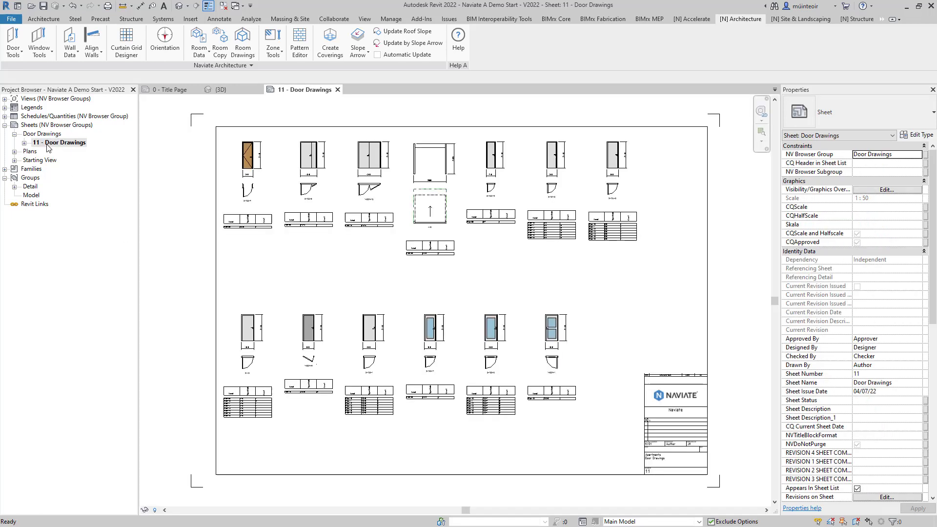